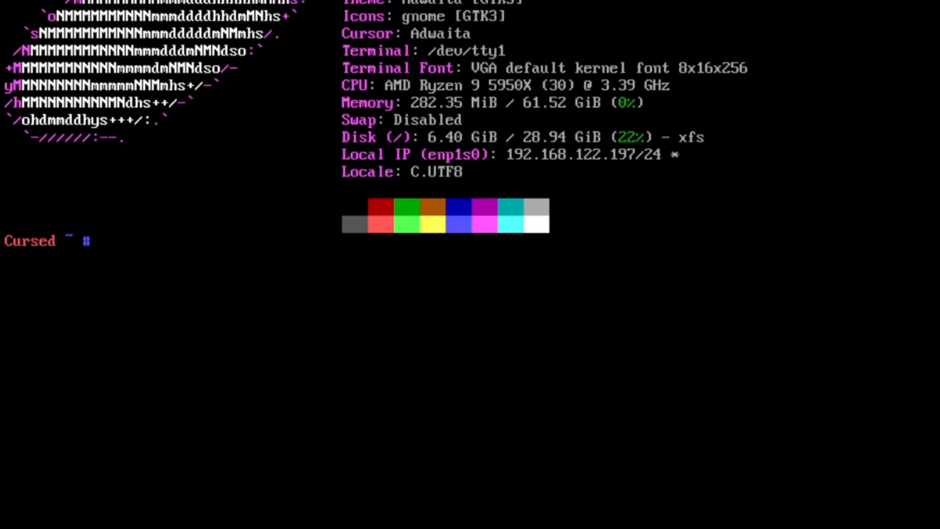
Try setting root's login shell to /usr/bin/pwsh with chsh; it is rejected as invalid
text(ch)
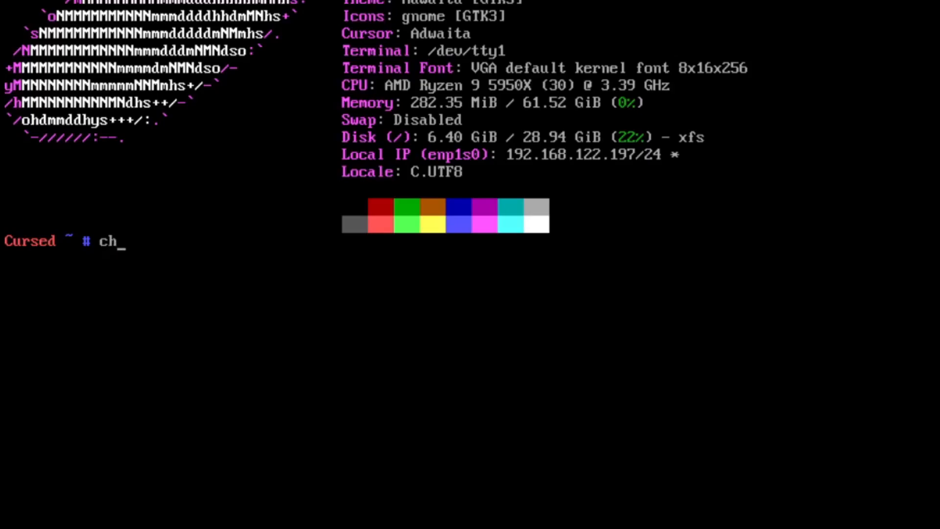
text(sh)
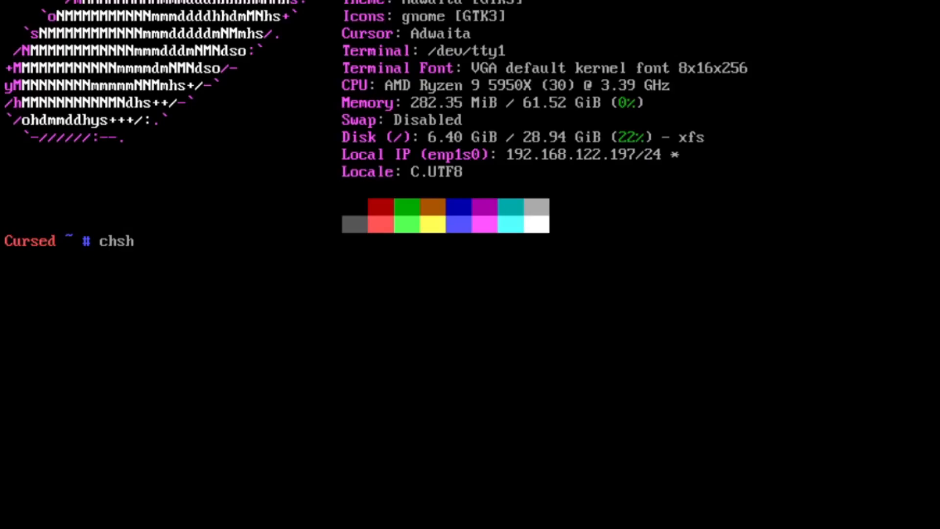
text(-u)
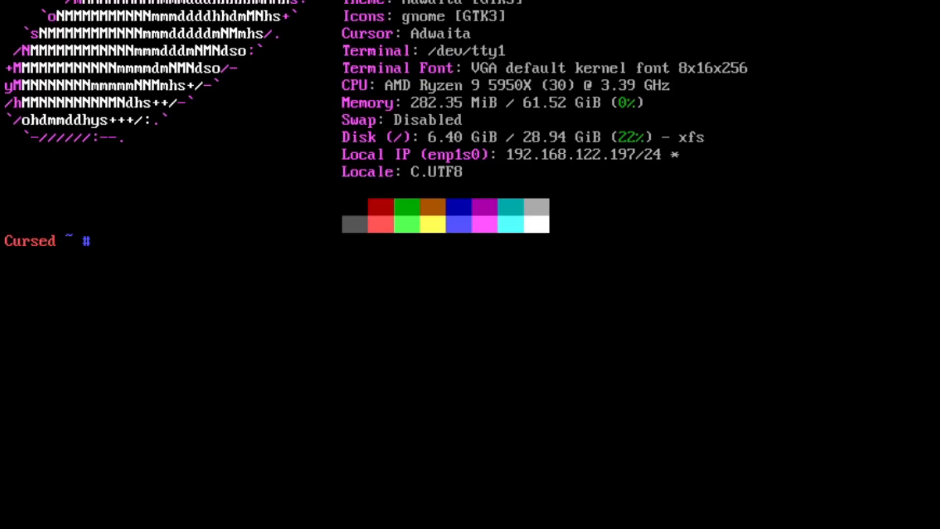
text(ch)
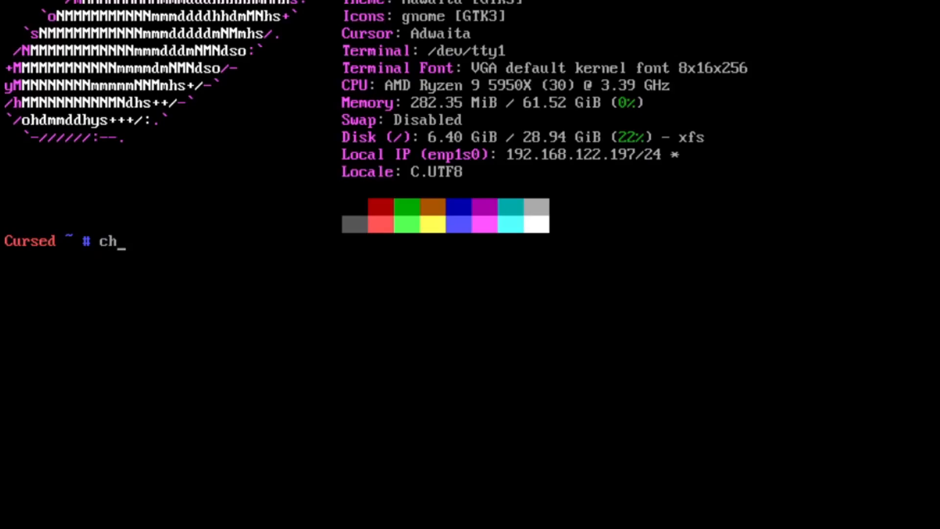
text(sh)
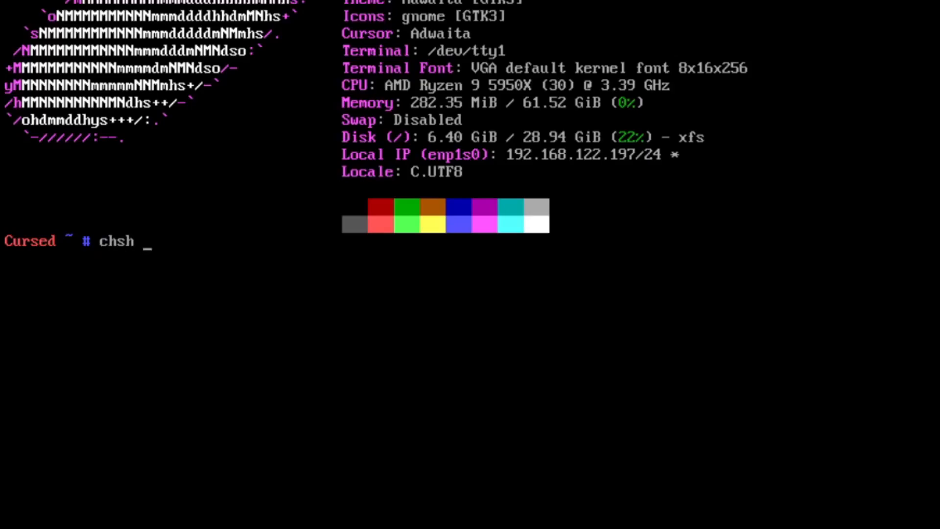
text(-u)
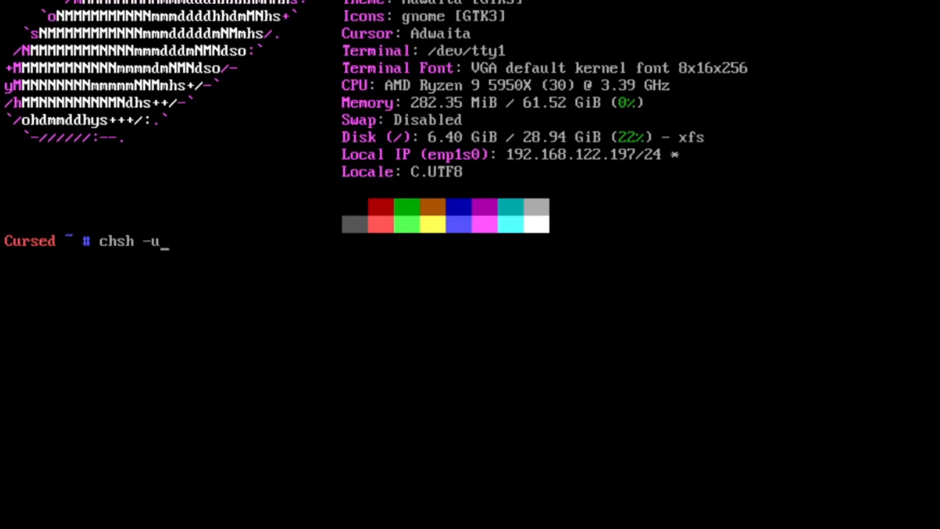
text(root /)
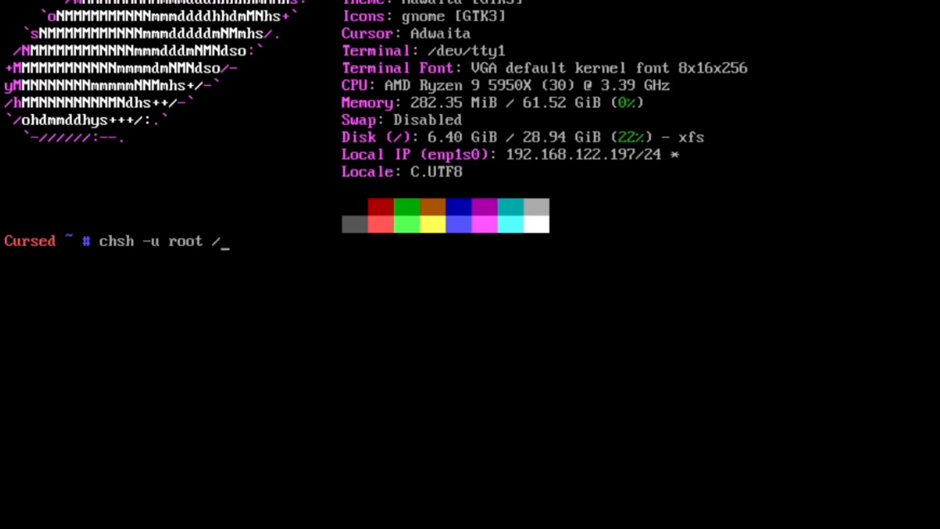
text(usr/b)
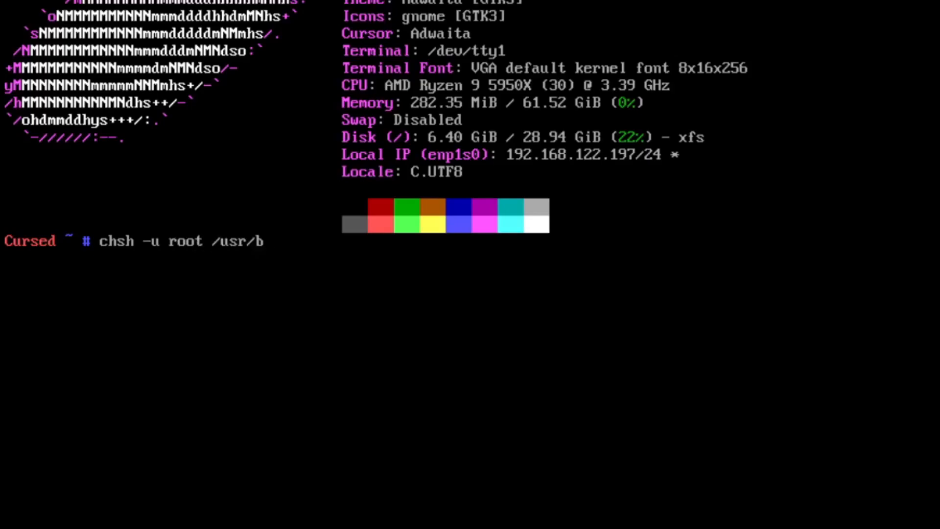
text(in/pwsh)
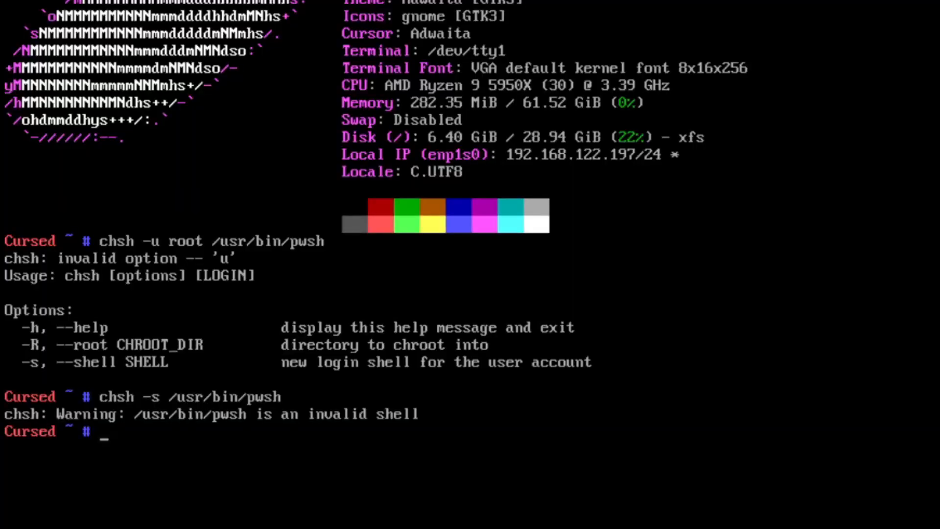
Add the line /usr/bin/pwsh to /etc/shells in nano and save on exit
text(nano)
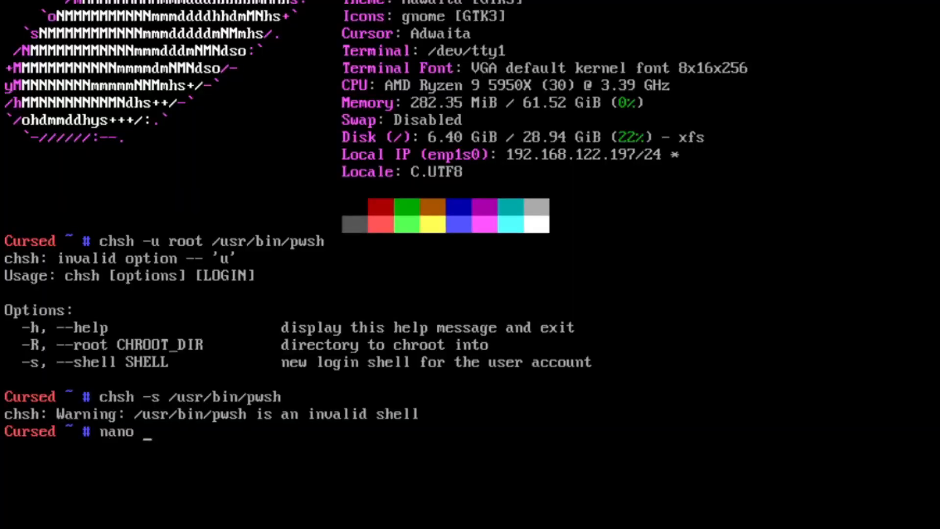
text(/etc/)
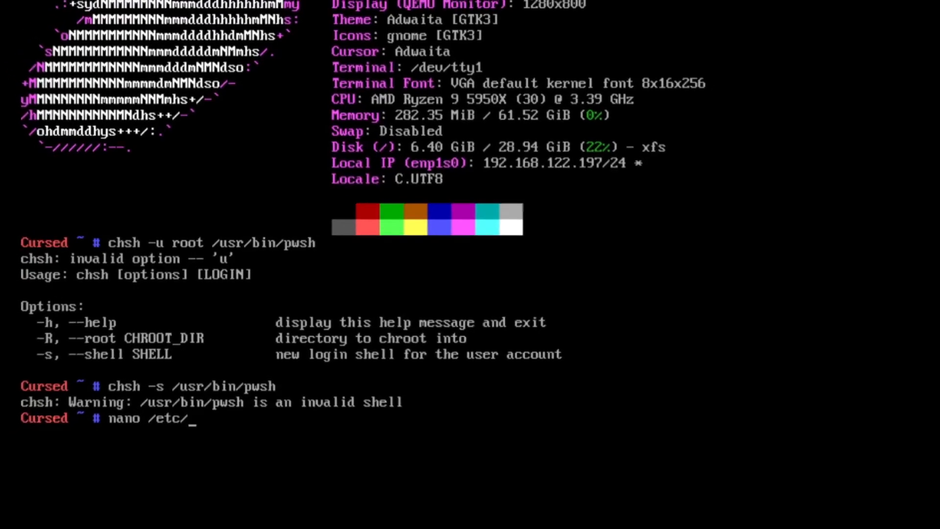
text(sh)
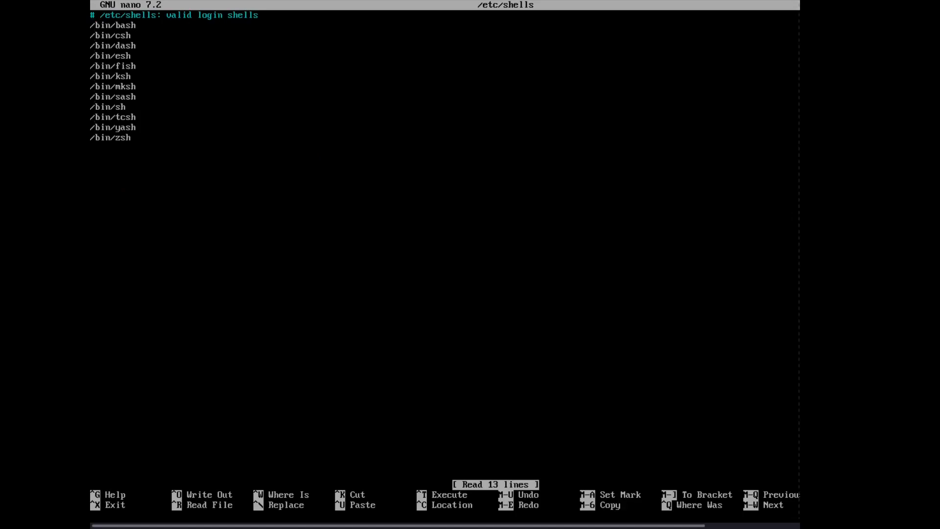
text(/usr/)
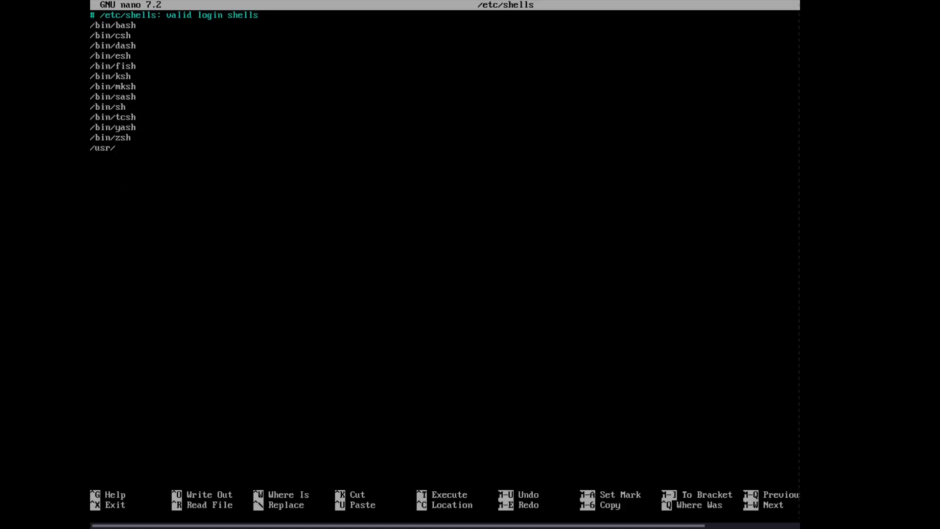
text(bin)
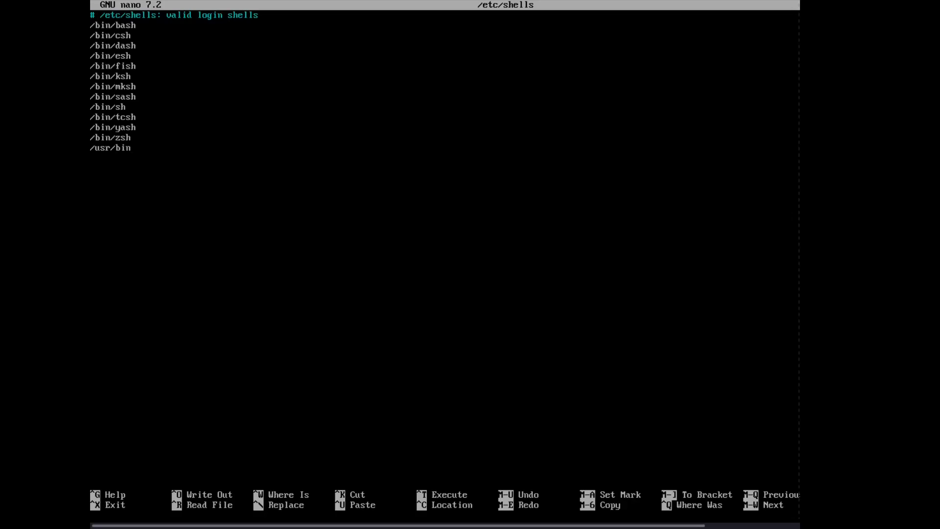
text(/pwsh)
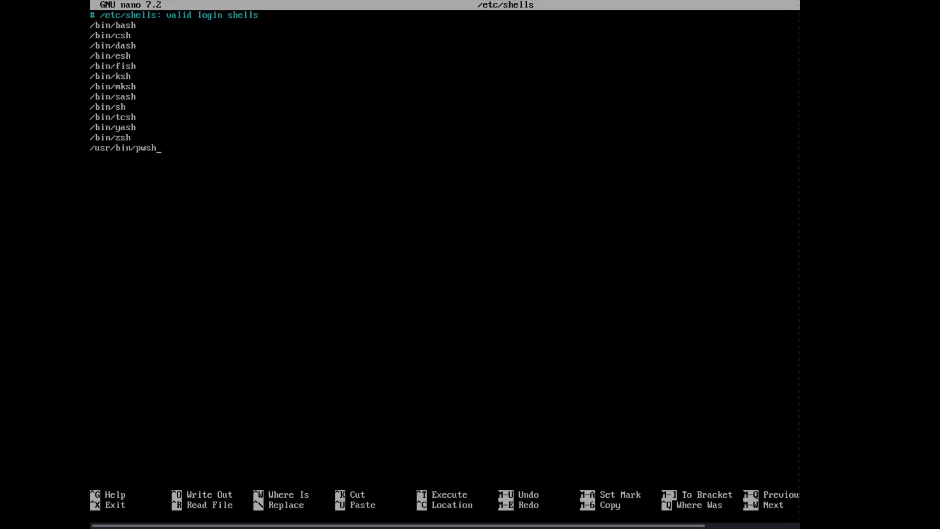
key(ctrl+x)
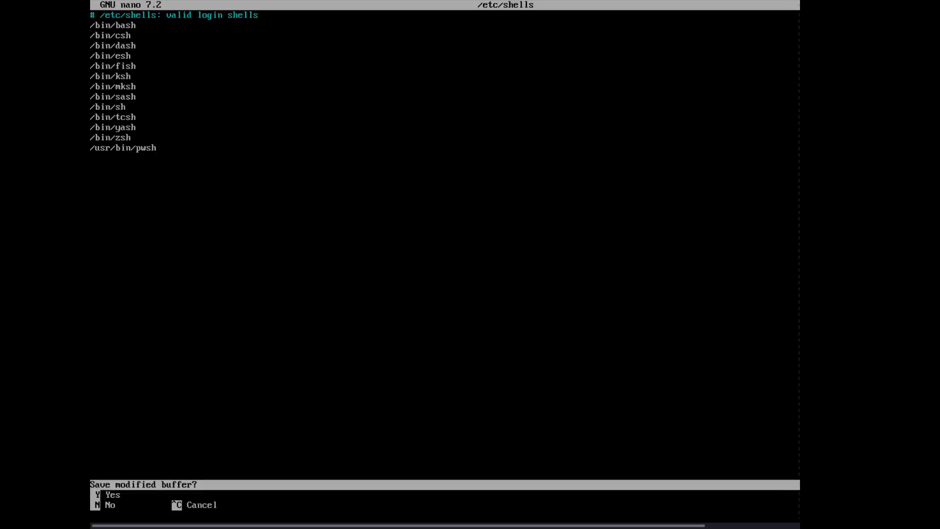
key(n)
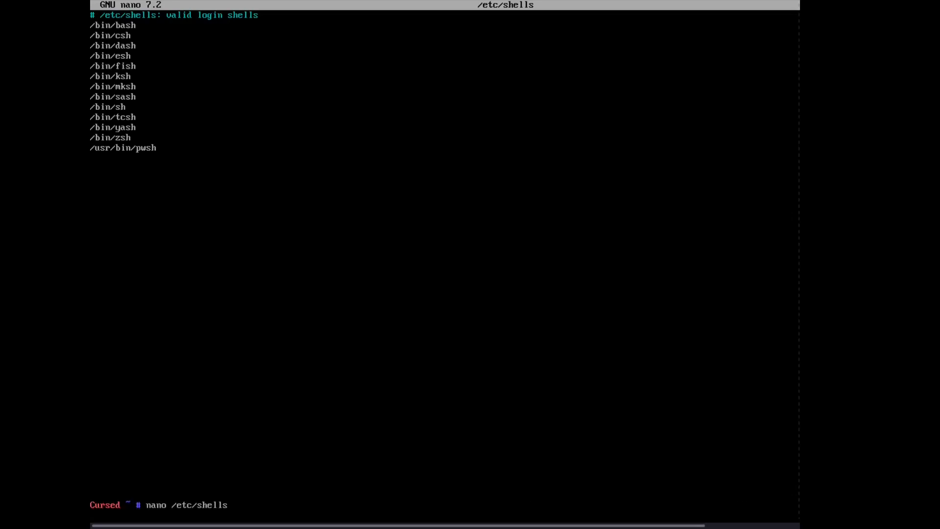
Run chsh -s /usr/bin/pwsh, then exit and log back in as root
text(chsh -s /usr/bin/pwsh)
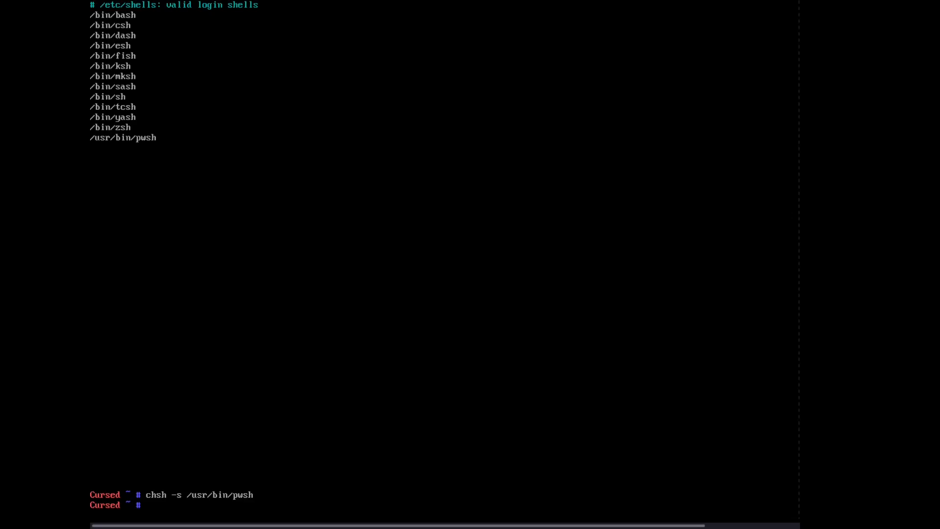
text(exit)
text(root)
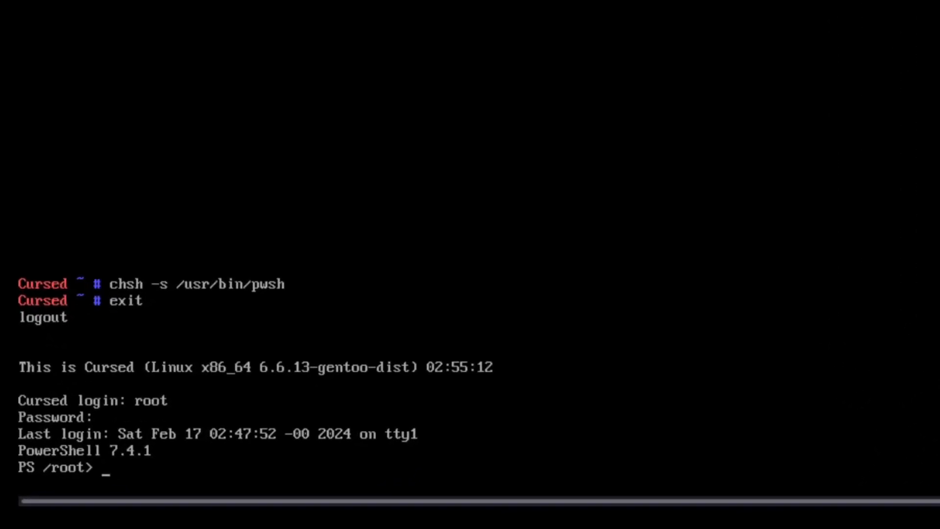
Run fastfetch to confirm Shell: PowerShell 7.4.1 on Gentoo
text(fastfetch)
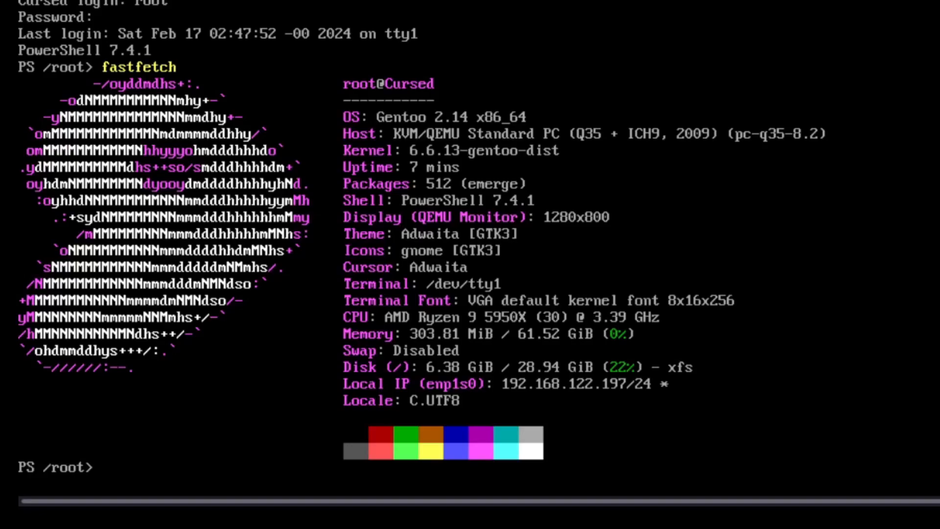
text(l)
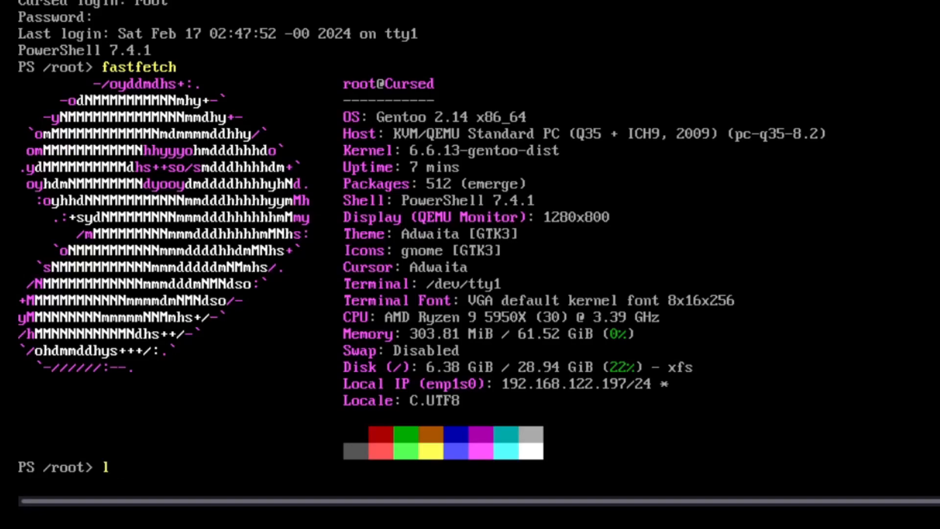
Relink /bin/sh to /usr/bin/pwsh with ln -sf and verify it with ls -l /bin/sh
text(s -l /)
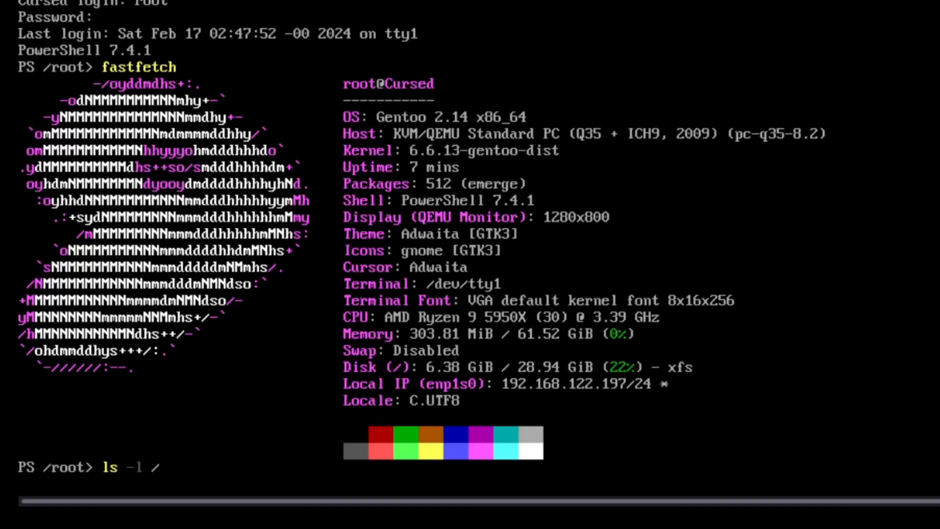
text(bin/sh)
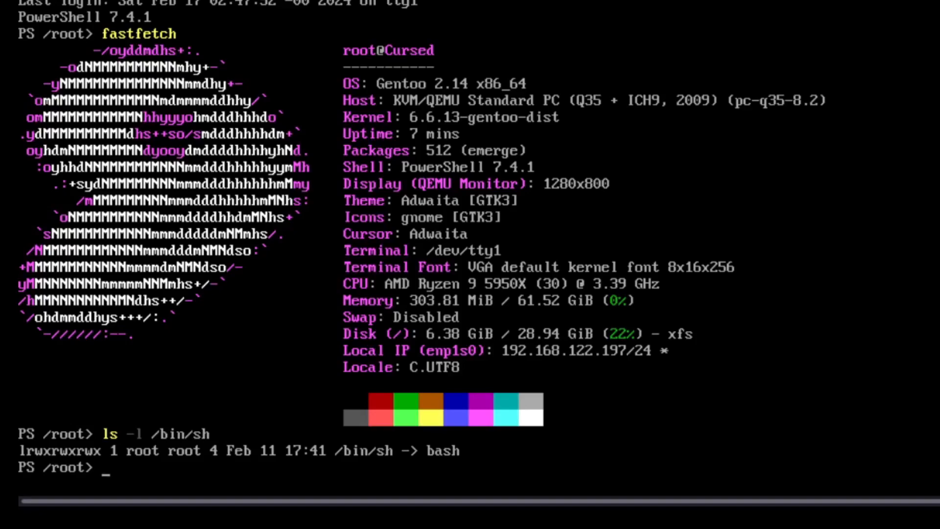
text(ln -s)
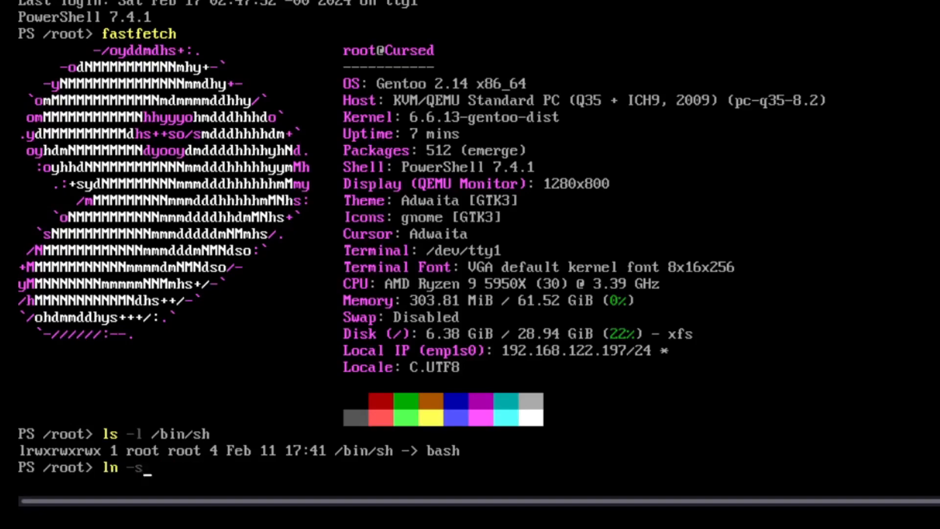
text(f)
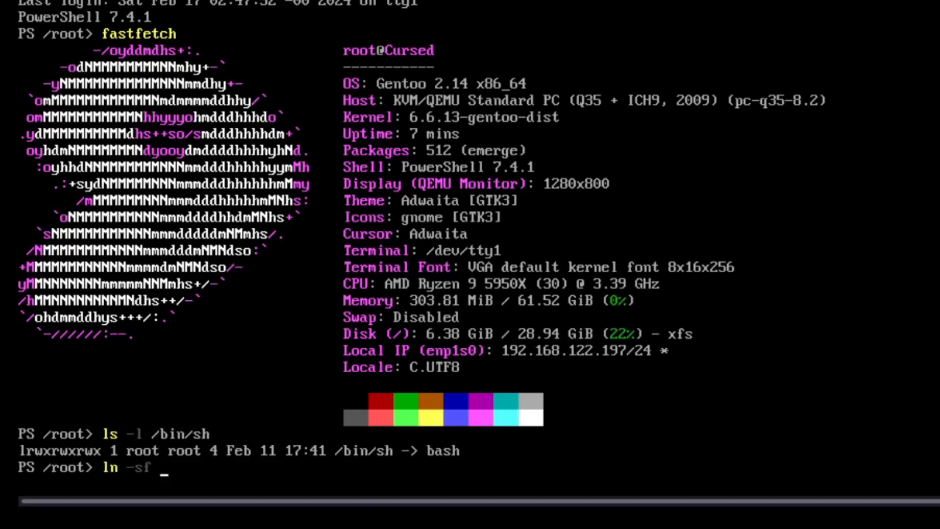
text(/usr/)
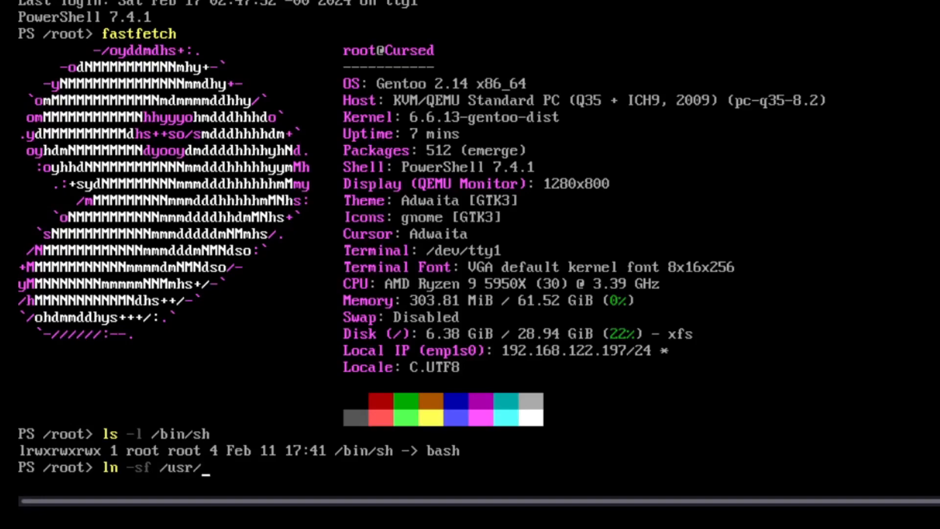
text(bin/)
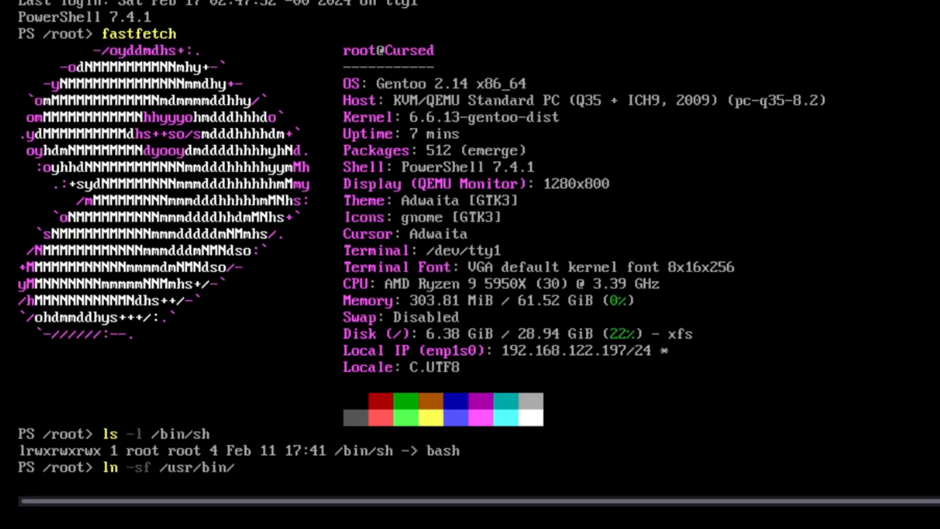
text(pws)
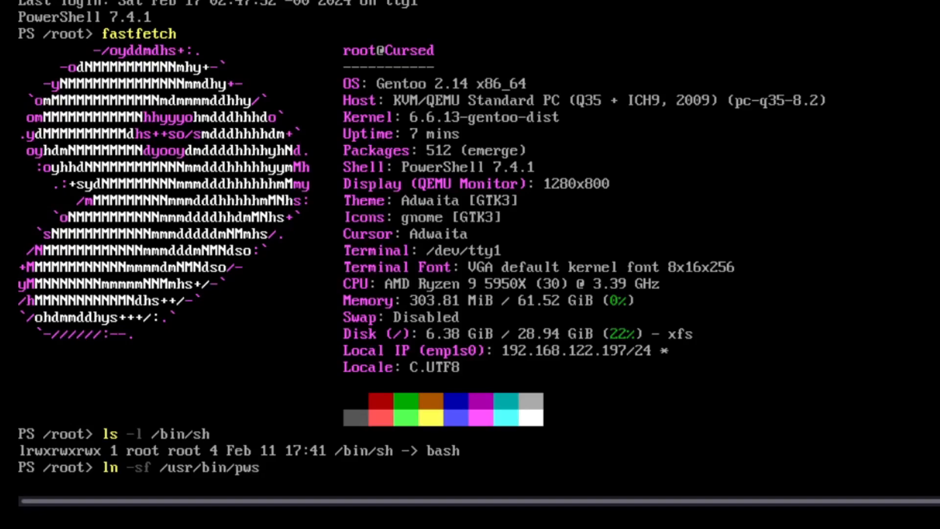
text(h)
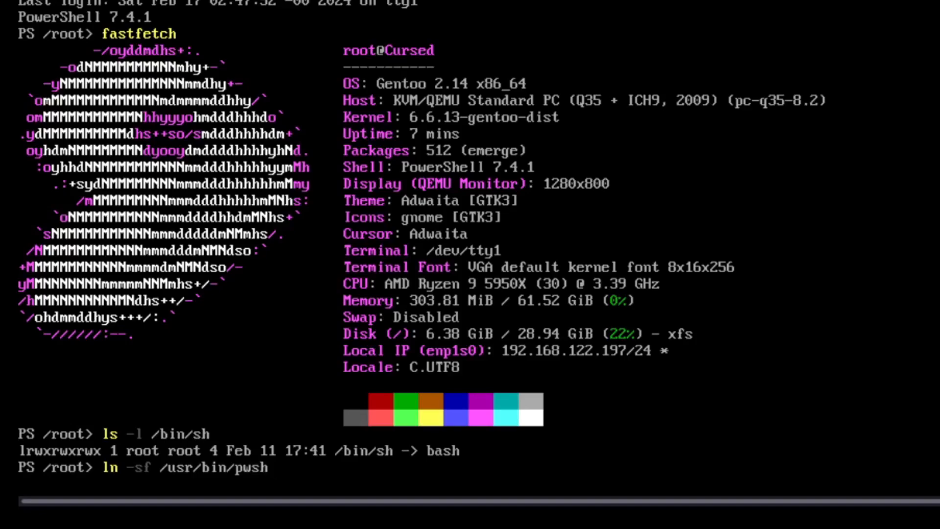
text(/bun)
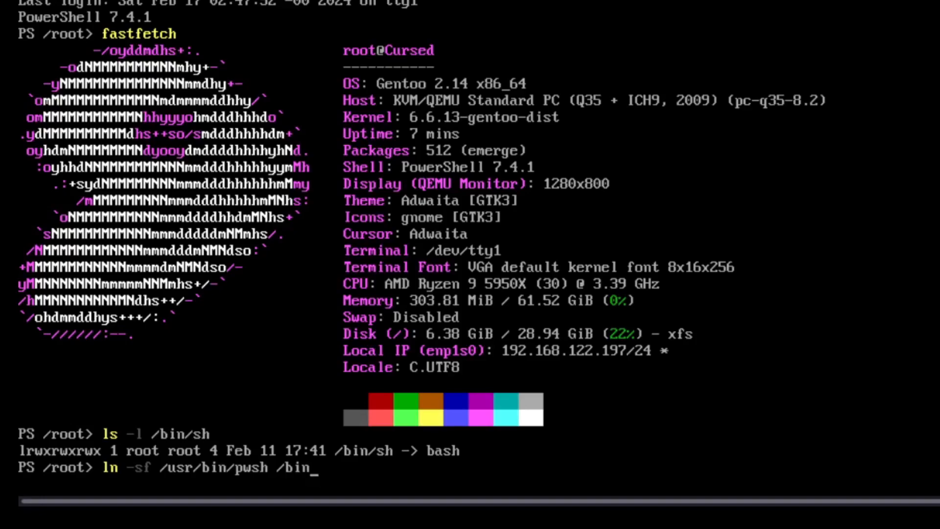
text(sh)
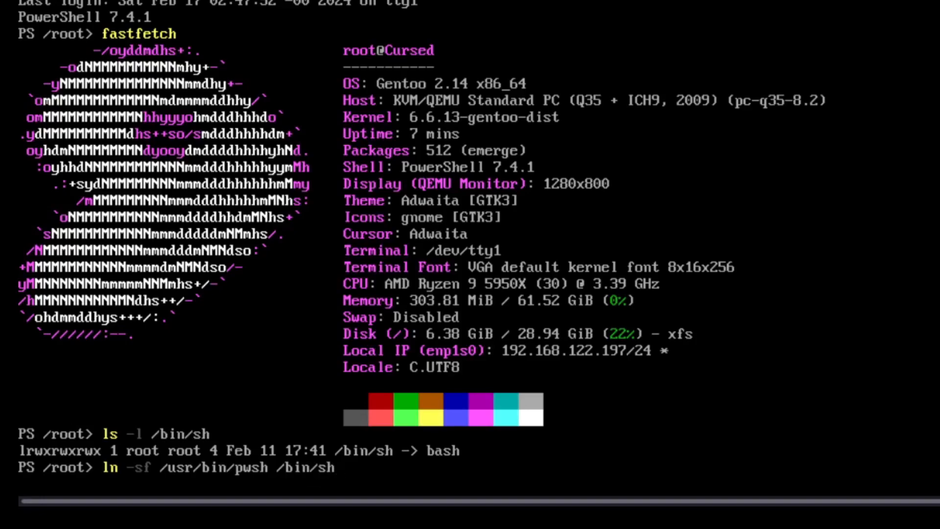
text(ls -l /bin/sh)
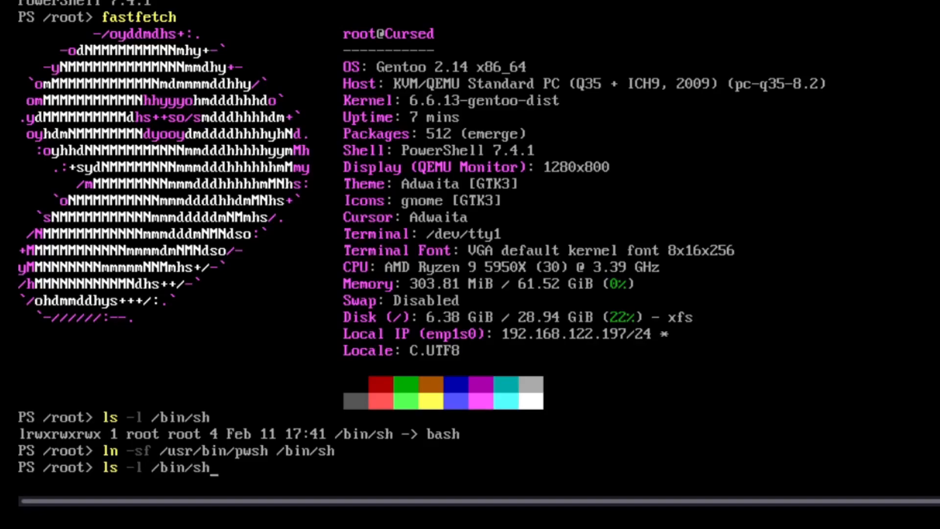
key(Enter)
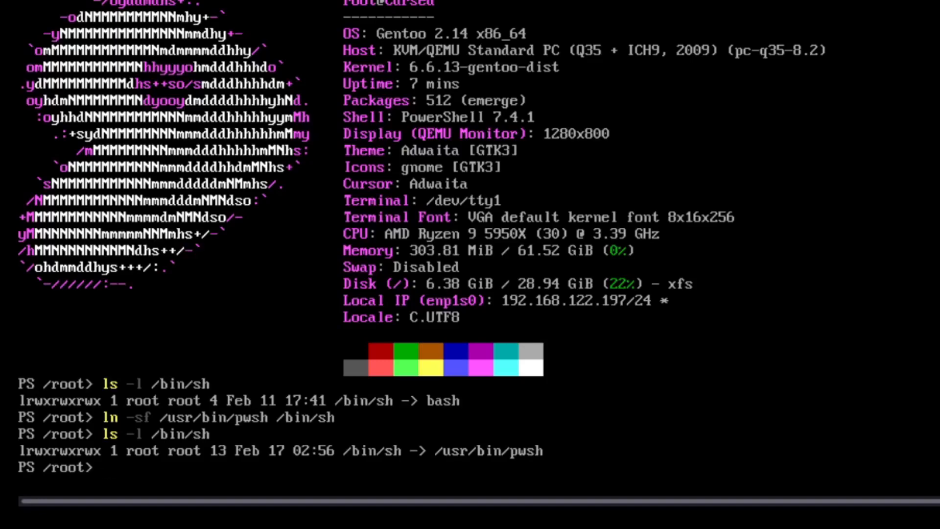
Run emerge --info, then emerge -va nano, which fails in the configure phase
text(emerge -)
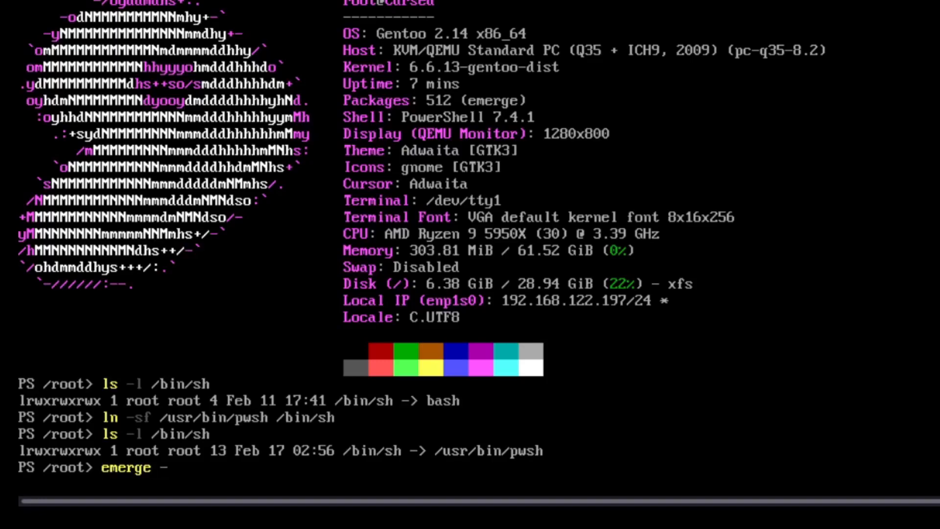
text(-info)
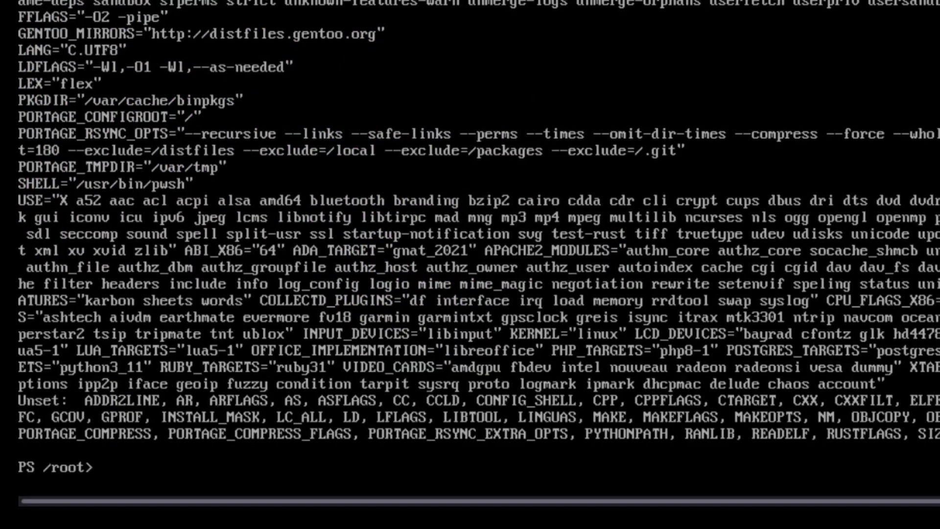
text(energe -va nano)
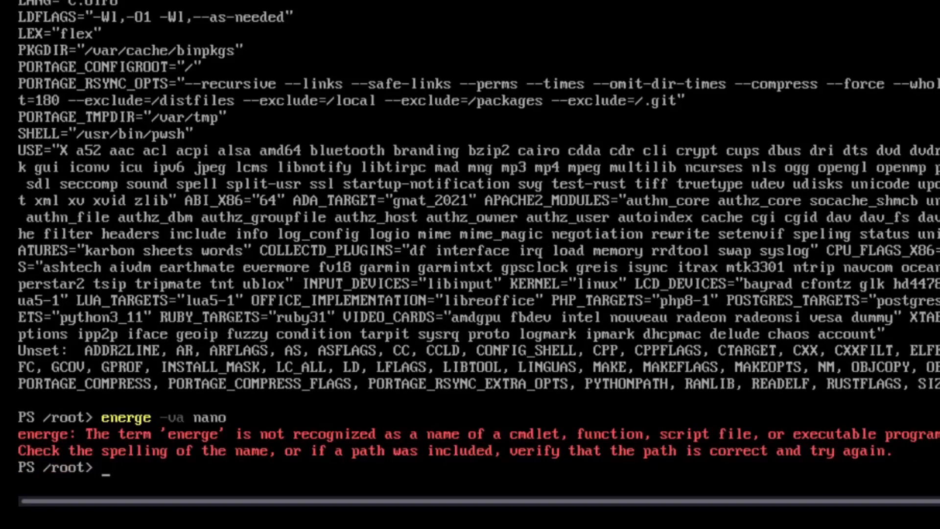
text(energe -va nano)
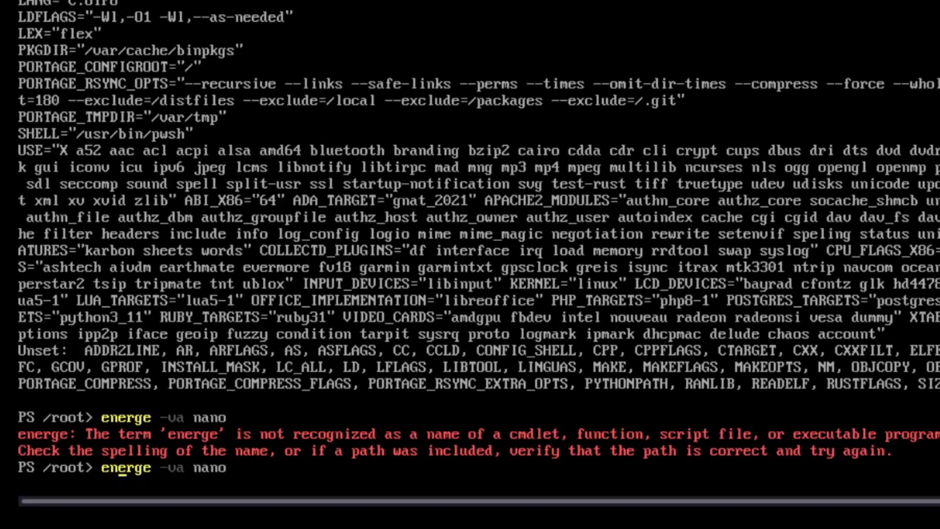
key(Return)
text(ls /proc/sys/fs/binfmt_misc/)
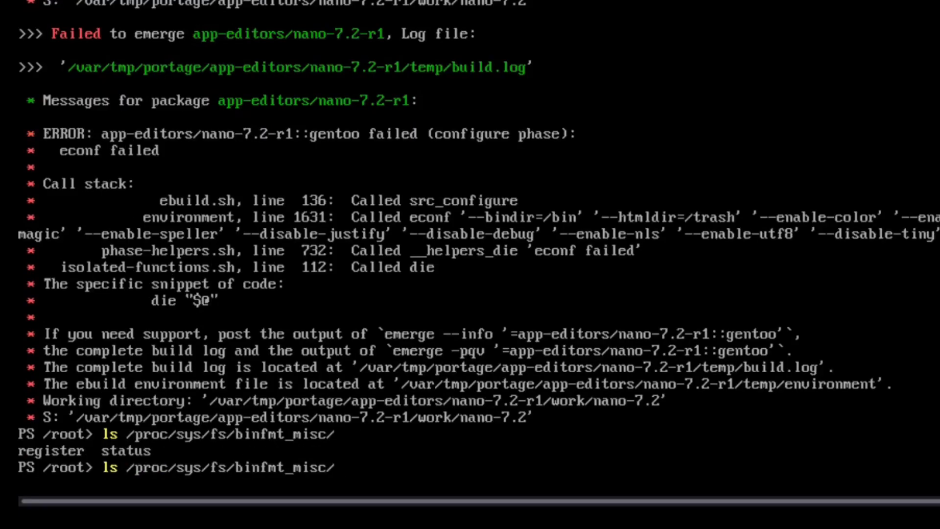
Mount binfmt_misc at /proc/sys/fs/binfmt_misc if missing, then retry emerge -va nano
text(> /dev/null 2>&1 || mount -t binfmt_misc binfmt_misc /proc/sys/fs/)
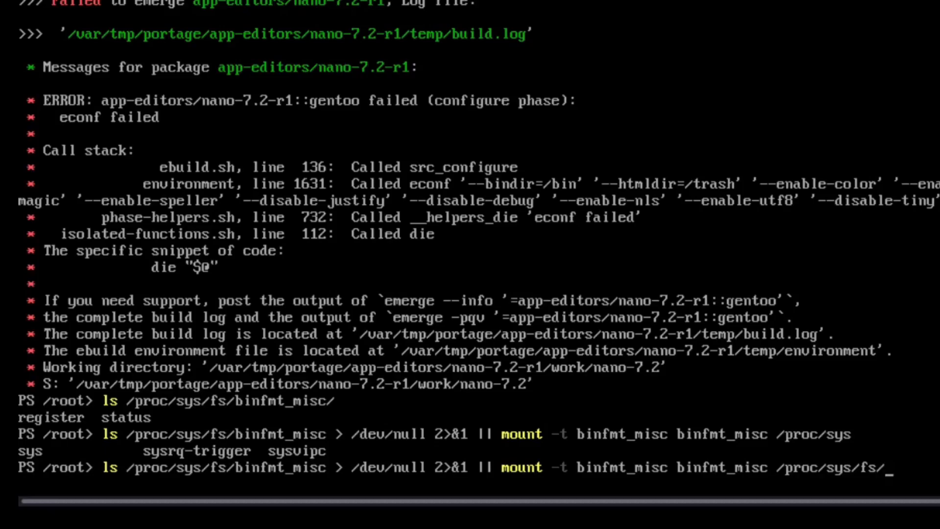
text(emerge -va nano)
text(w)
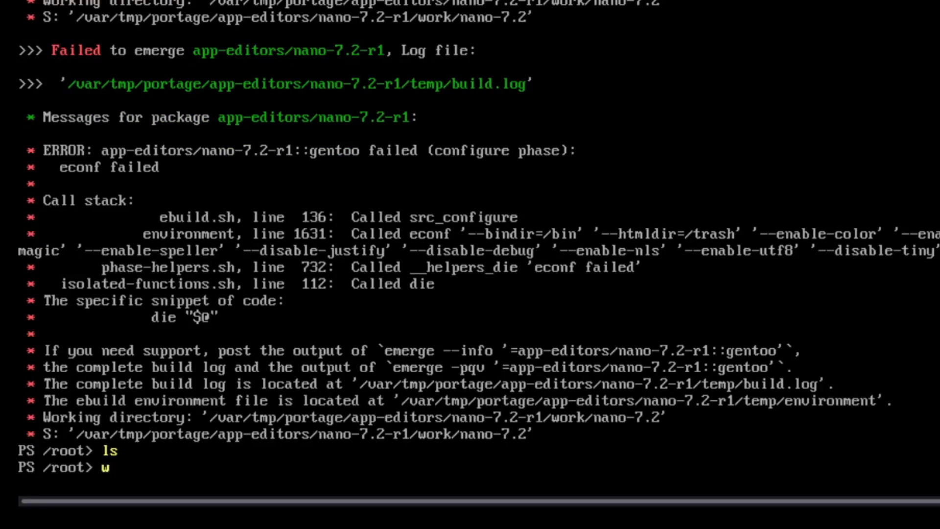
Download nano-7.2.tar.xz from nano-editor.org, extract it with tar, and cd into nano-7.2
text(get www.nano)
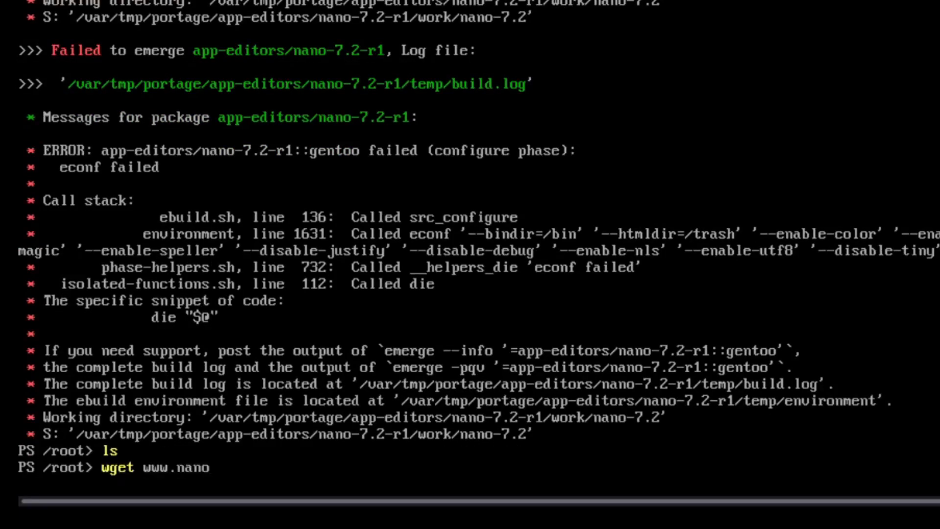
text(-editor.org/dist)
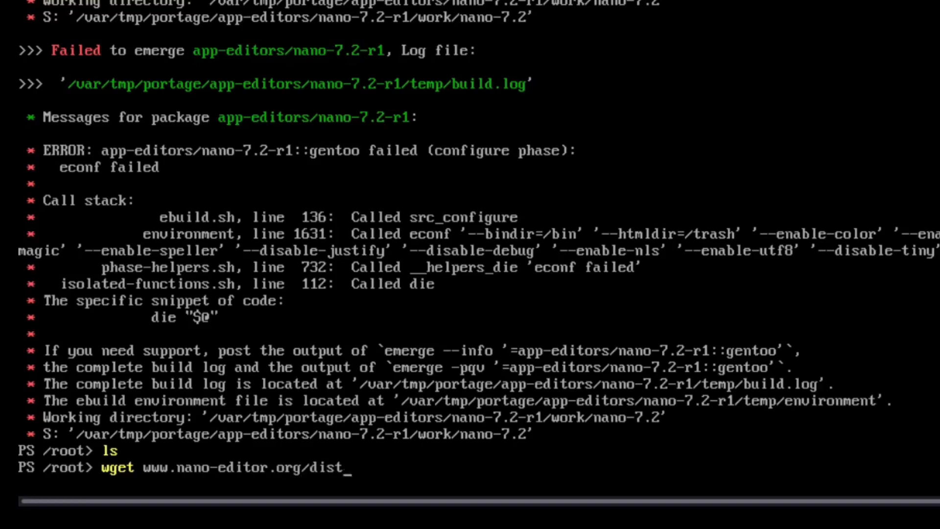
text(/v7/nano-7.2.tar.xz)
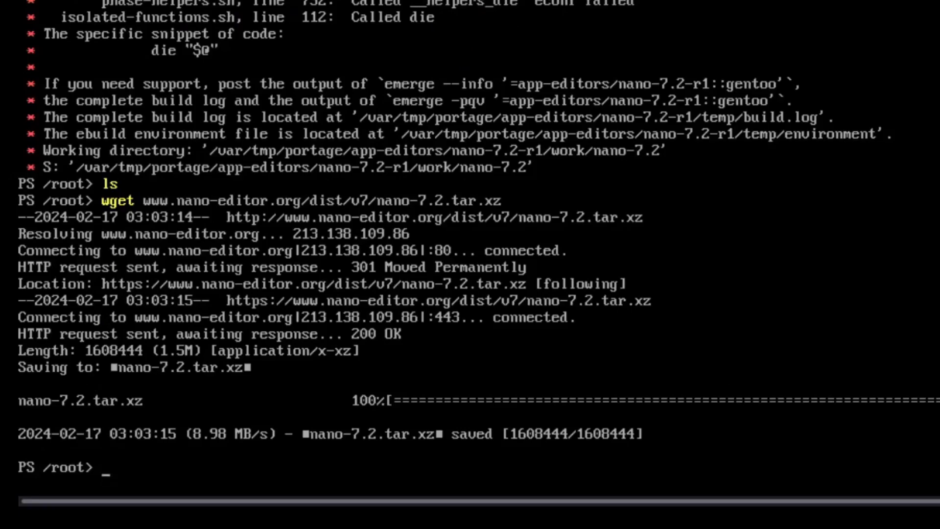
text(tar xv)
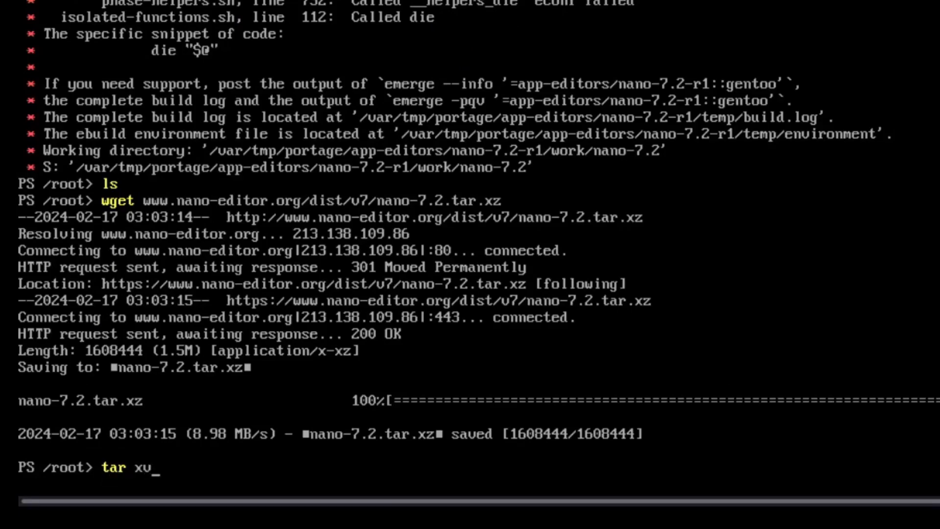
key(Enter)
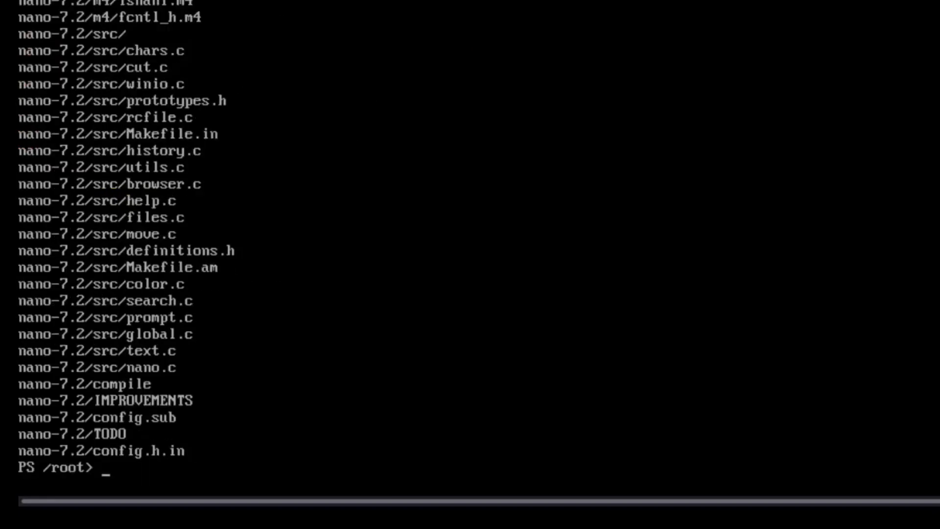
text(cd na)
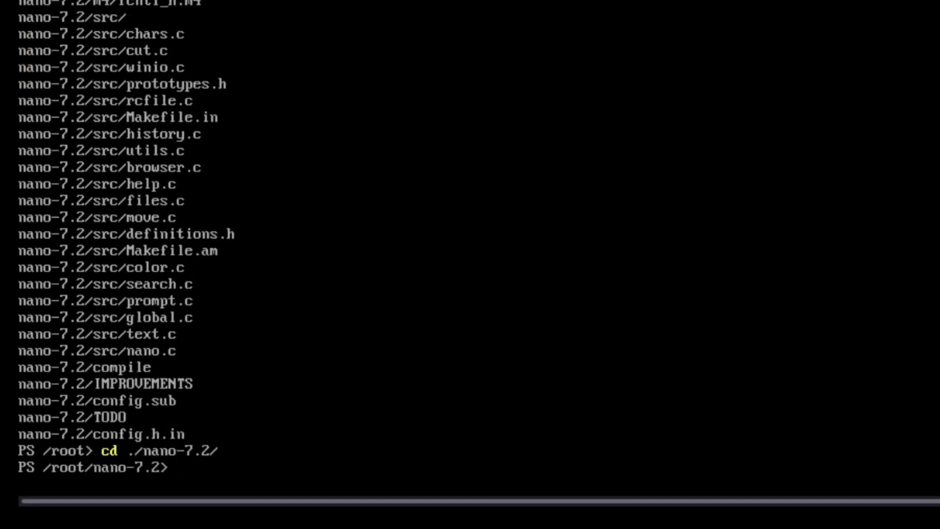
Run ./configure and make in nano-7.2; configure hits symlink errors, make finds no makefile
text(.)
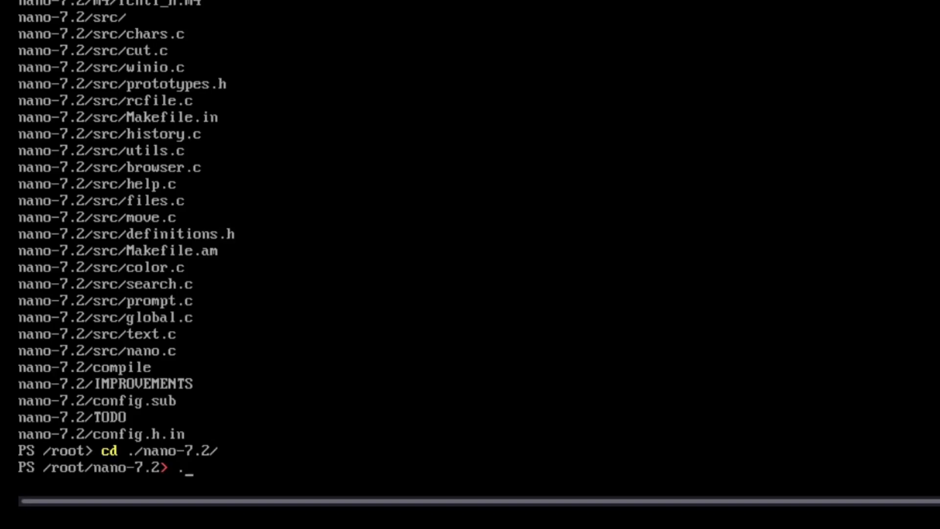
text(/co)
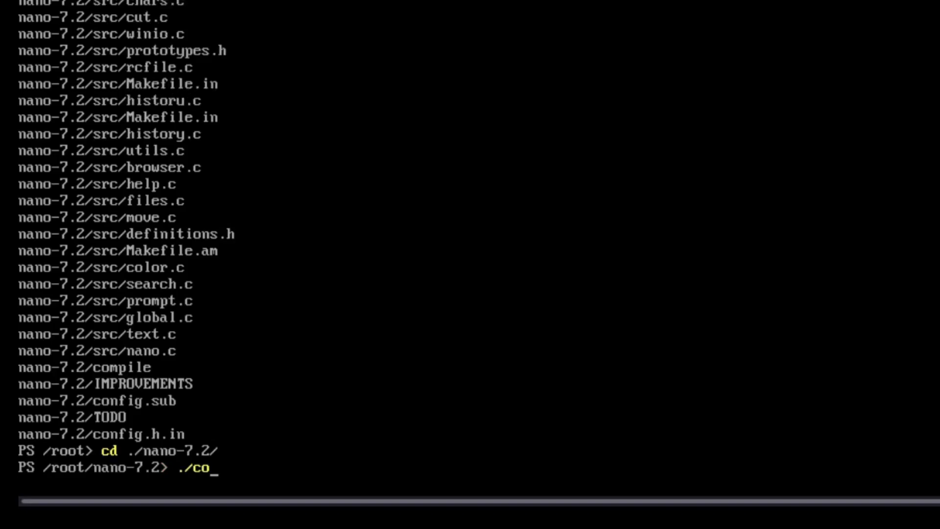
key(Tab)
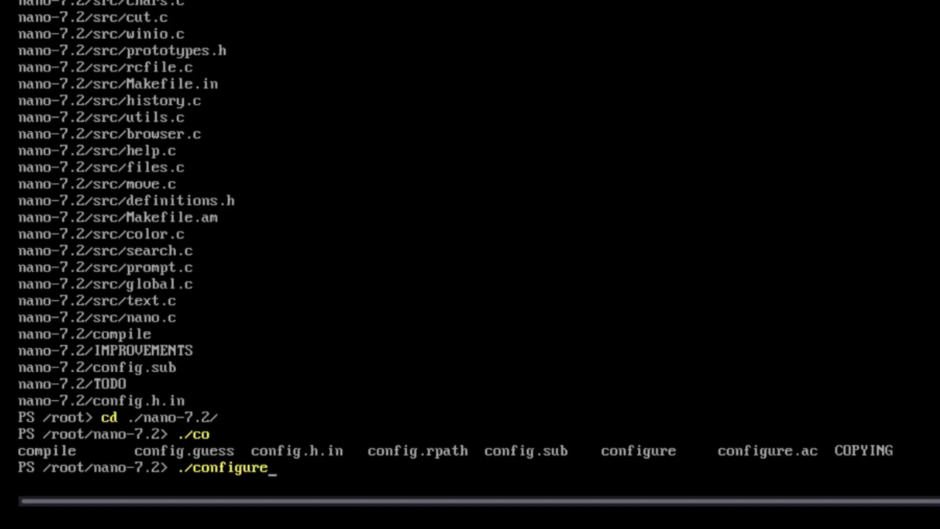
key(Enter)
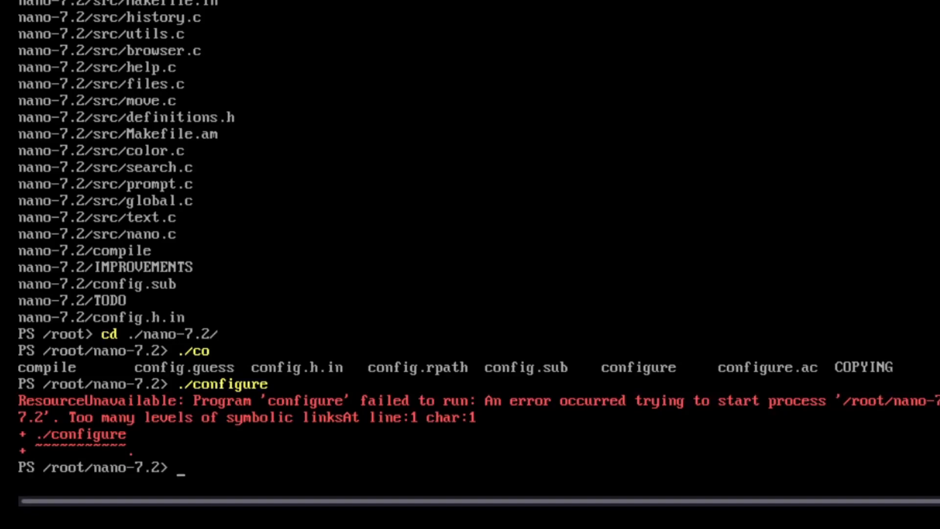
text(make)
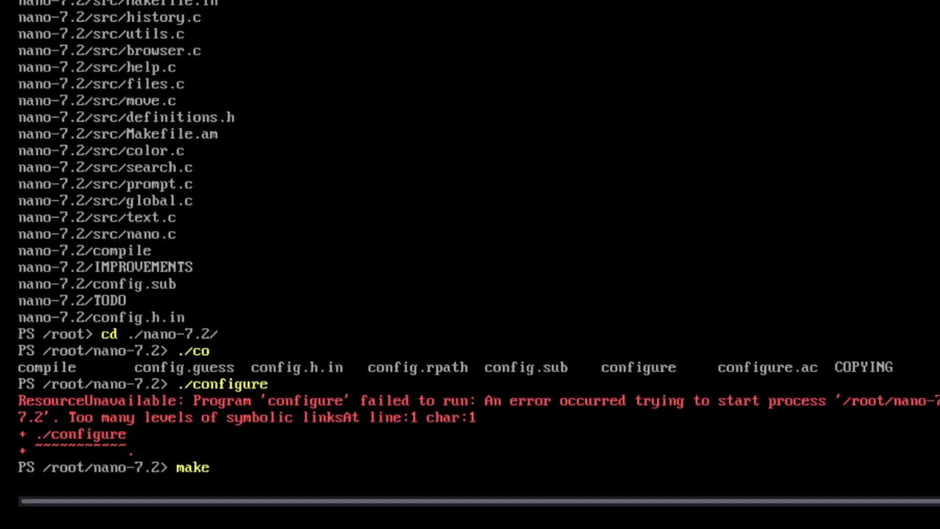
key(Enter)
text(ls)
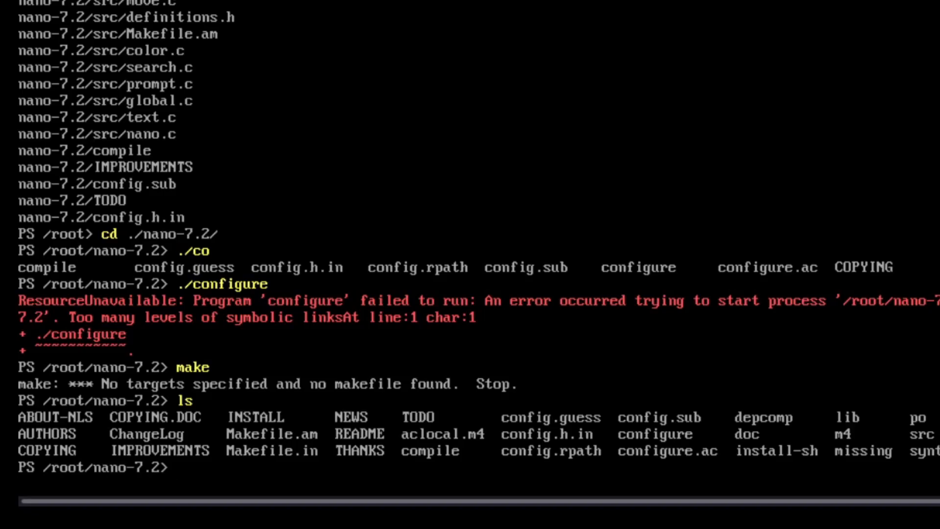
Enter the reboot command at the Gentoo console prompt
text(re)
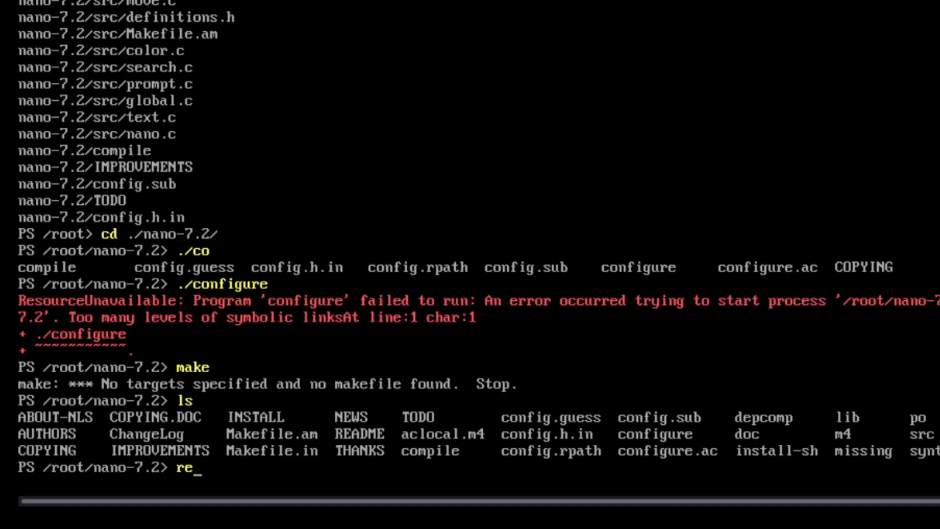
text(boot)
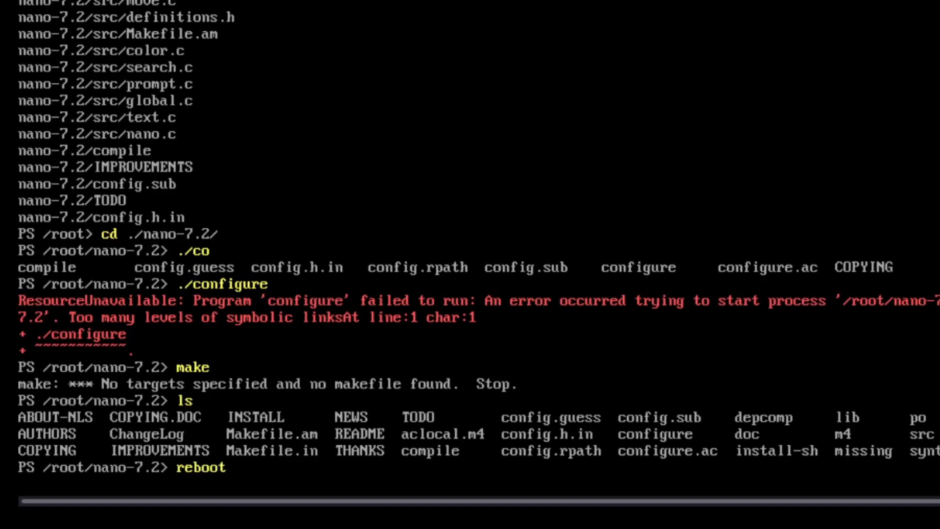